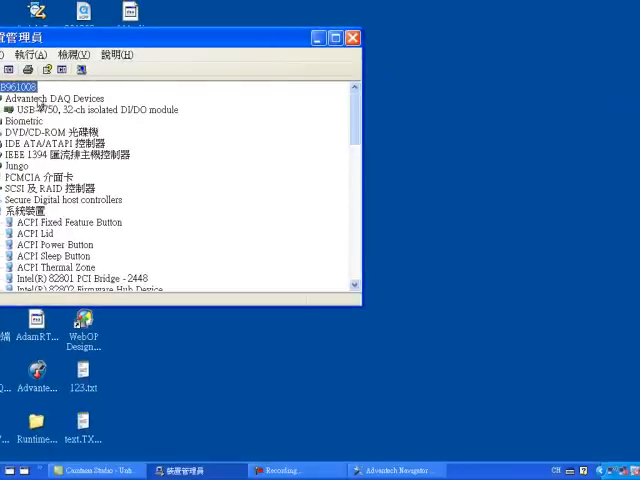
Leave Device Manager's USB-4750 entry, return to Advantech Navigator and expand Installed Devices
click(100, 108)
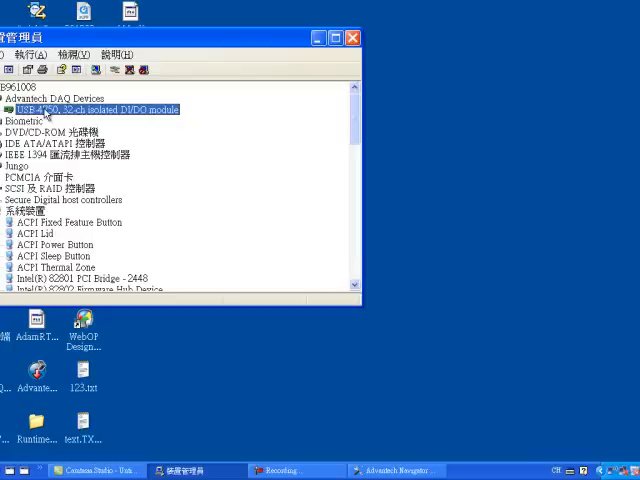
mouse_move(132, 132)
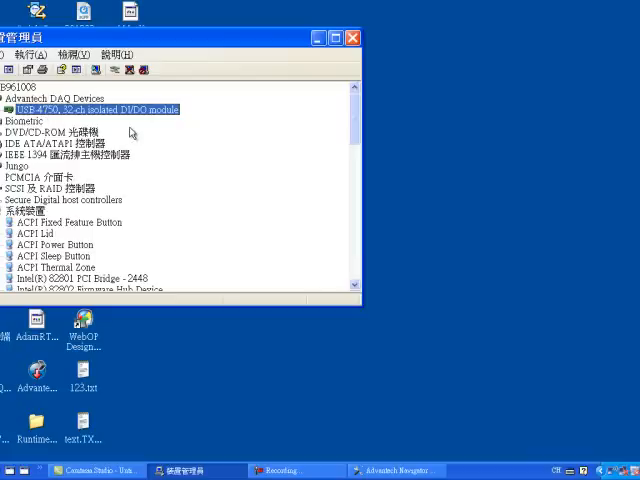
mouse_move(242, 72)
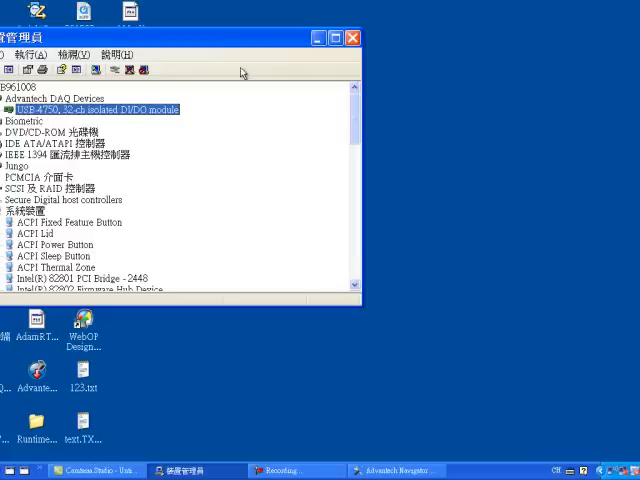
click(352, 38)
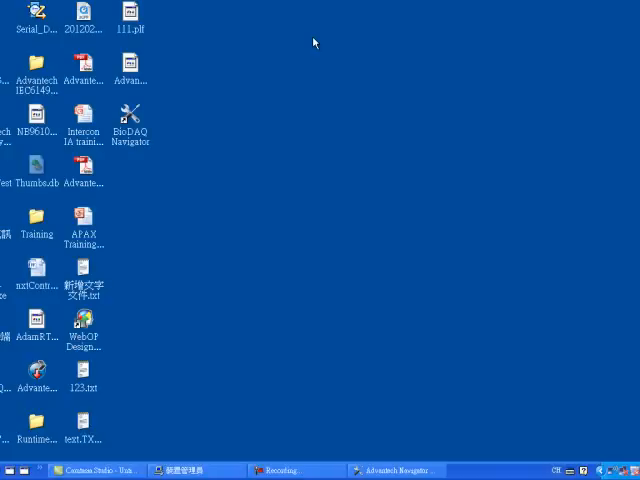
mouse_move(136, 448)
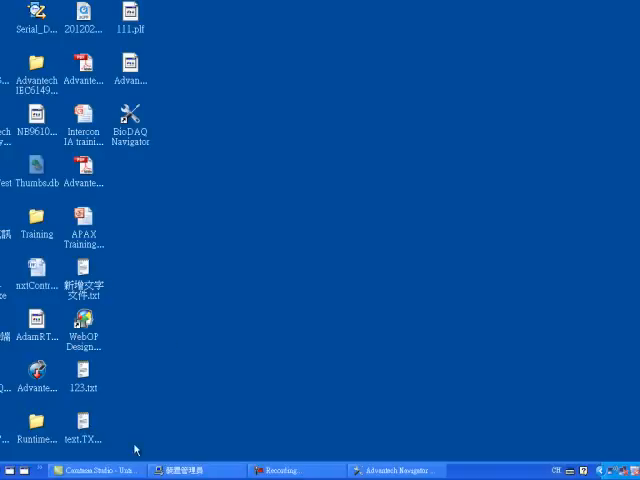
mouse_move(318, 432)
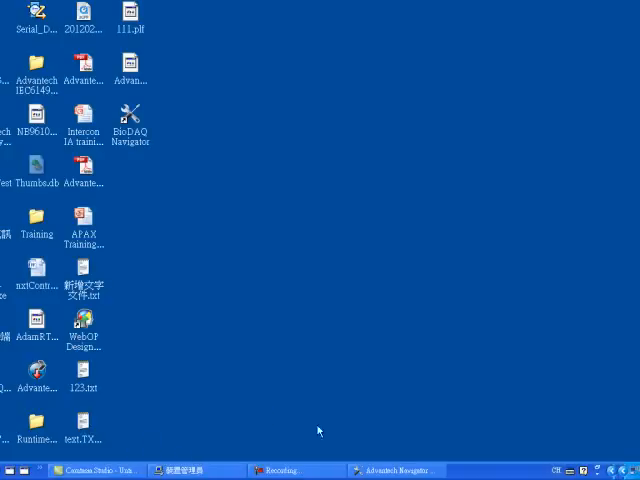
click(396, 470)
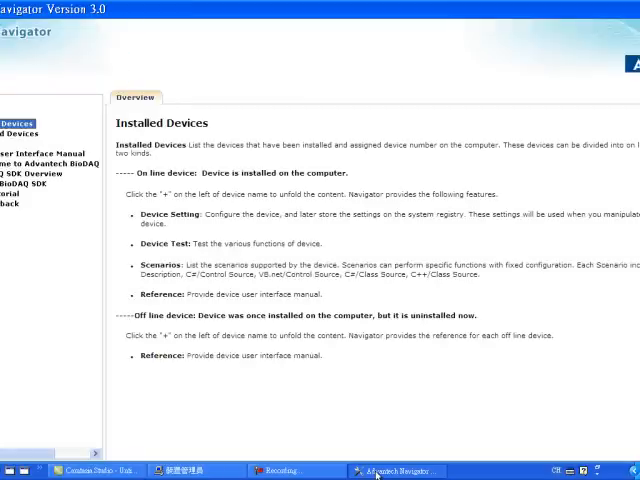
mouse_move(8, 110)
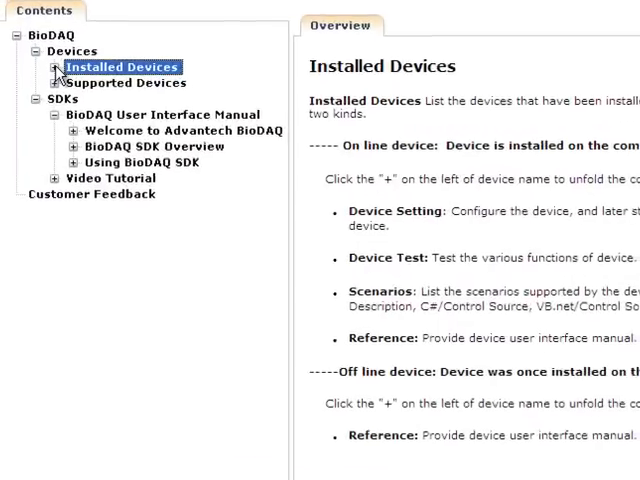
click(54, 66)
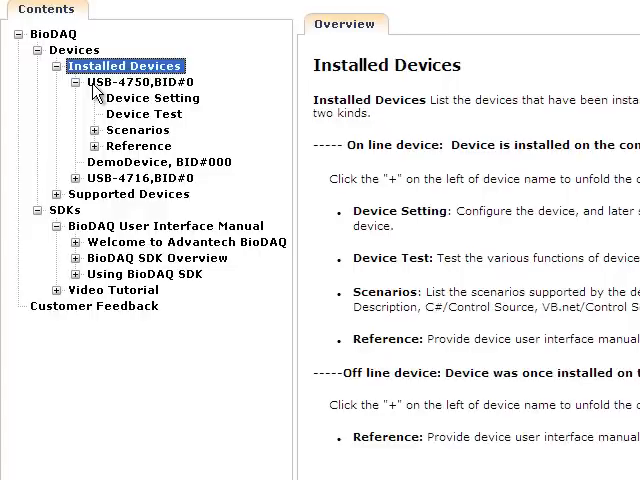
Select USB-4750,BID#0 to show its Device Features page
click(128, 82)
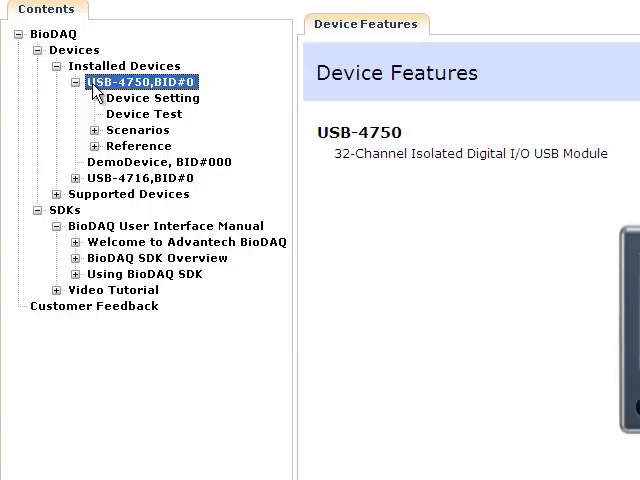
mouse_move(108, 100)
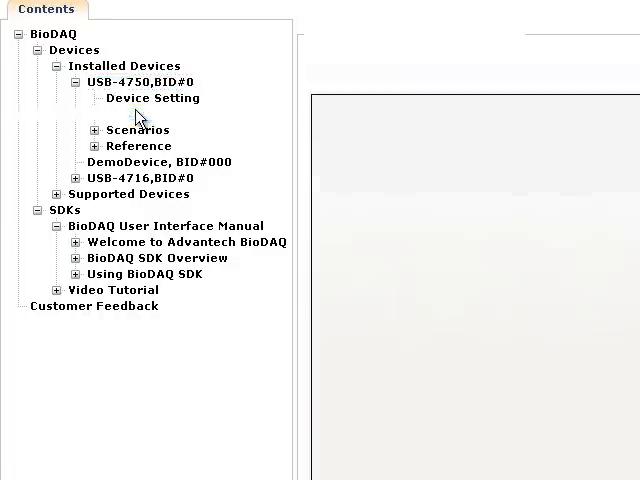
Run the USB-4750 device test and set digital output bit D0 of port 0 high (01)
click(144, 114)
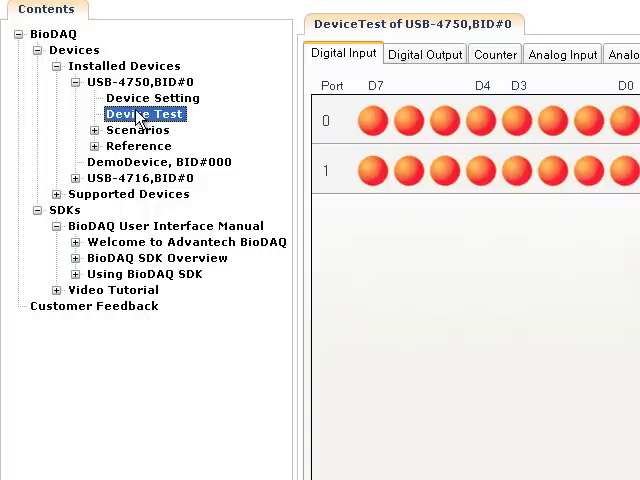
mouse_move(276, 4)
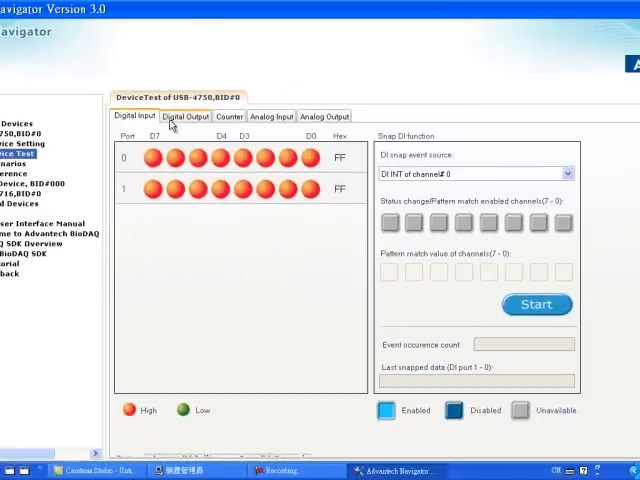
click(184, 116)
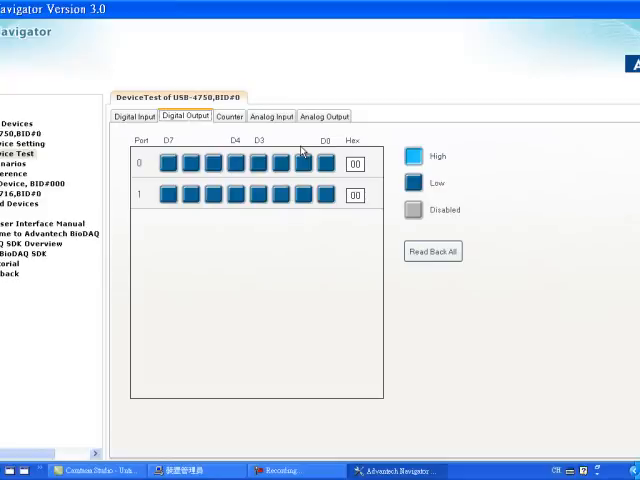
mouse_move(316, 160)
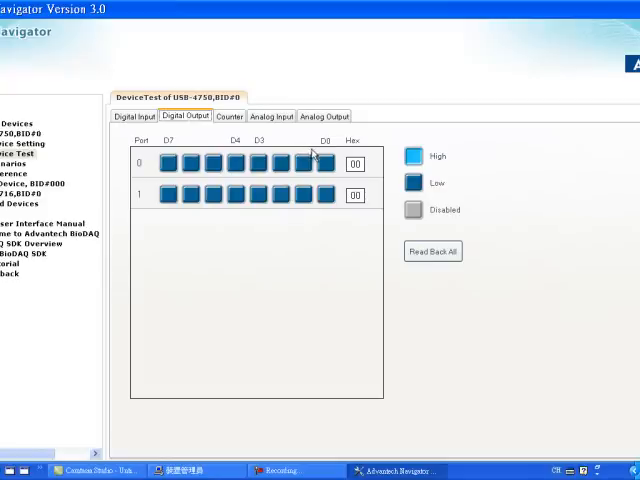
click(328, 162)
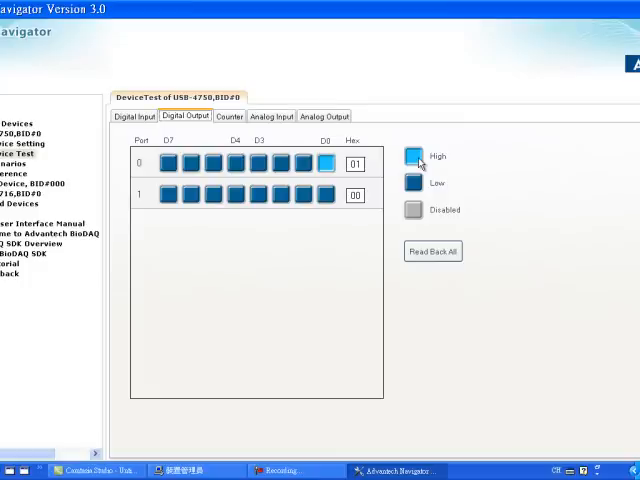
mouse_move(238, 78)
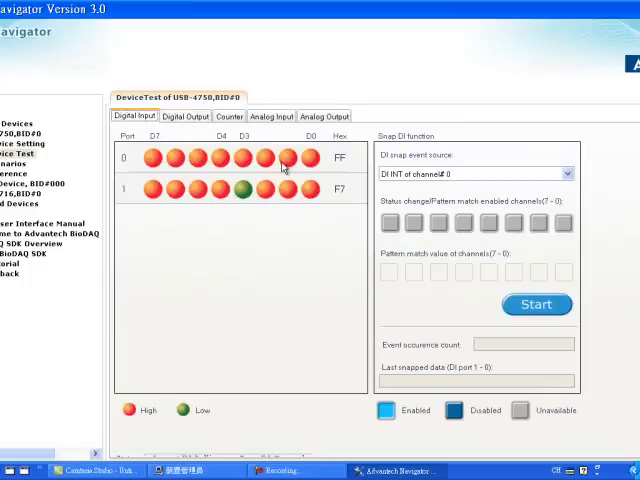
mouse_move(294, 188)
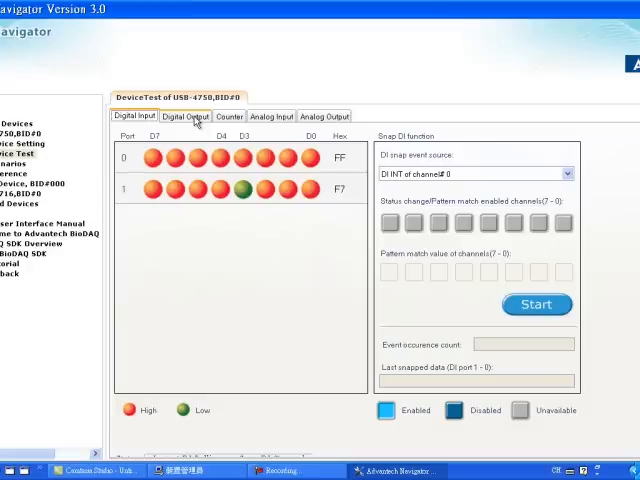
Return to the Digital Output test page after checking the looped-back input reads low
click(186, 116)
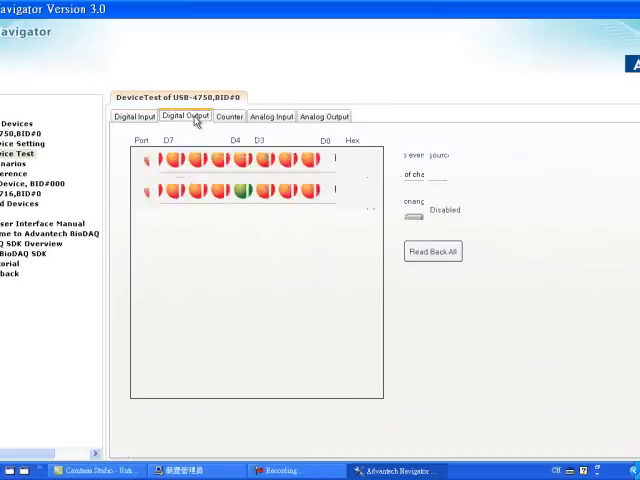
click(326, 168)
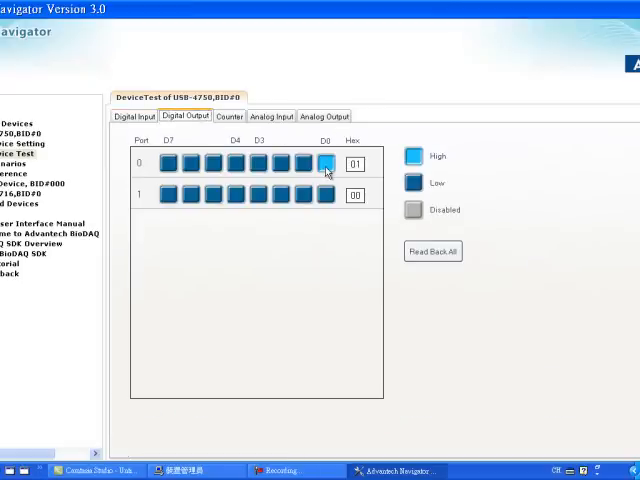
click(134, 116)
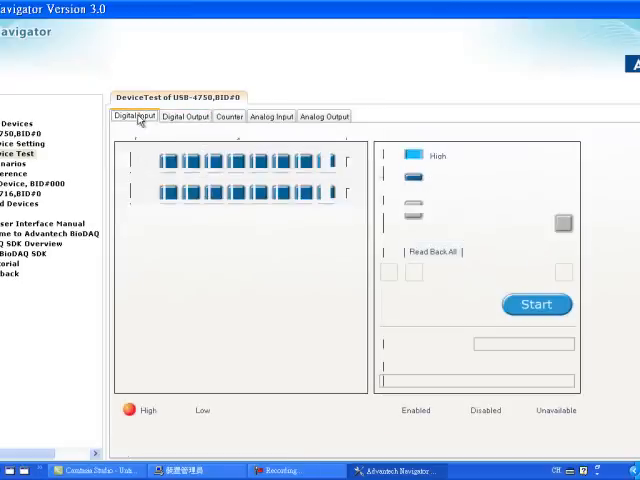